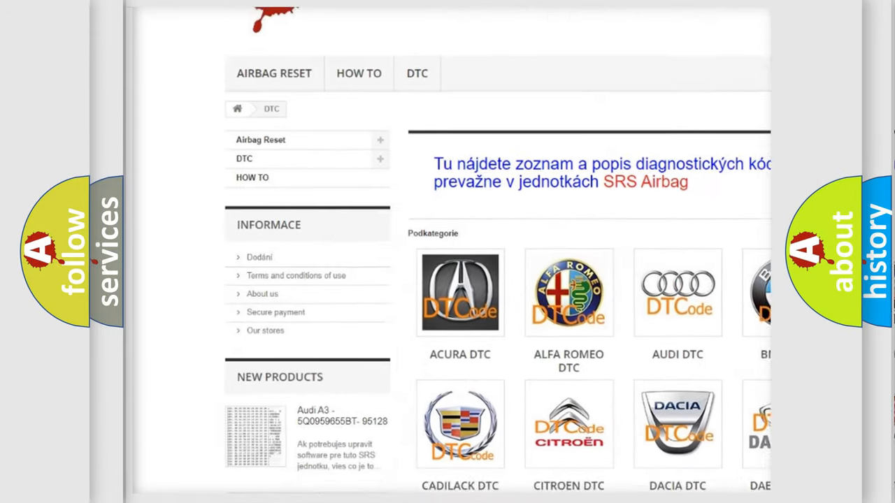
{"action": "scroll", "scroll_direction": "down", "scroll_amount": 3}
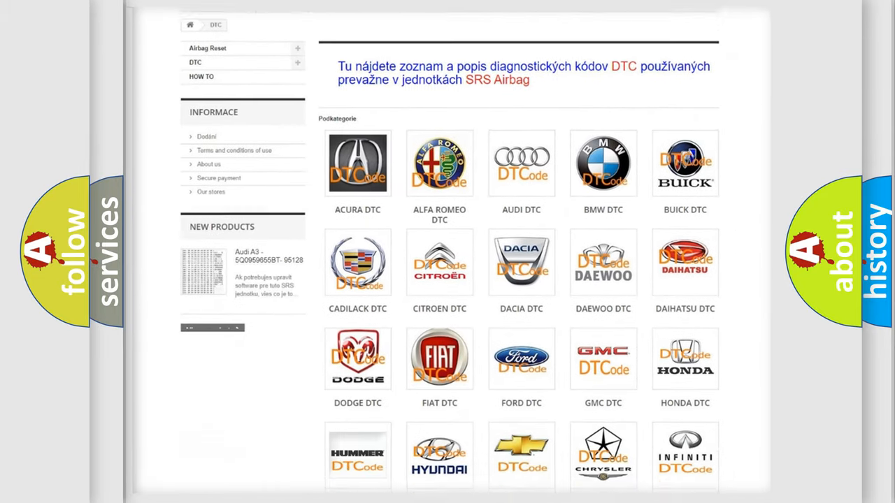
{"action": "scroll", "scroll_direction": "down", "scroll_amount": 3}
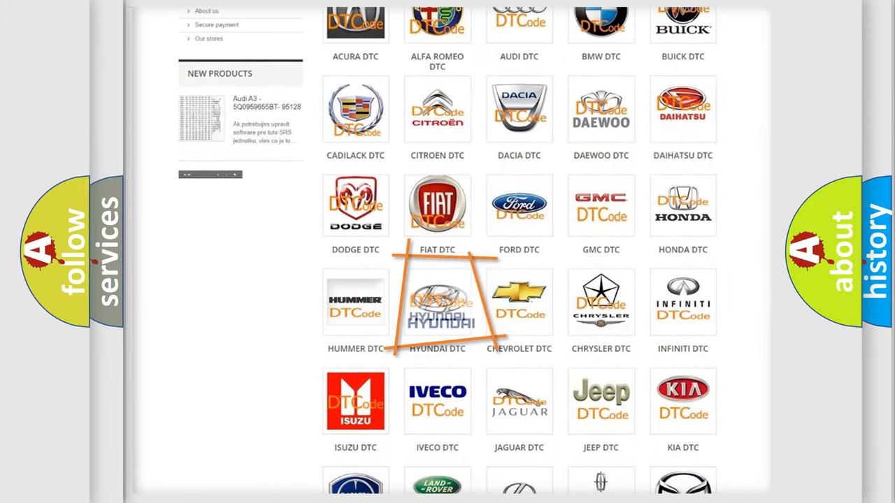